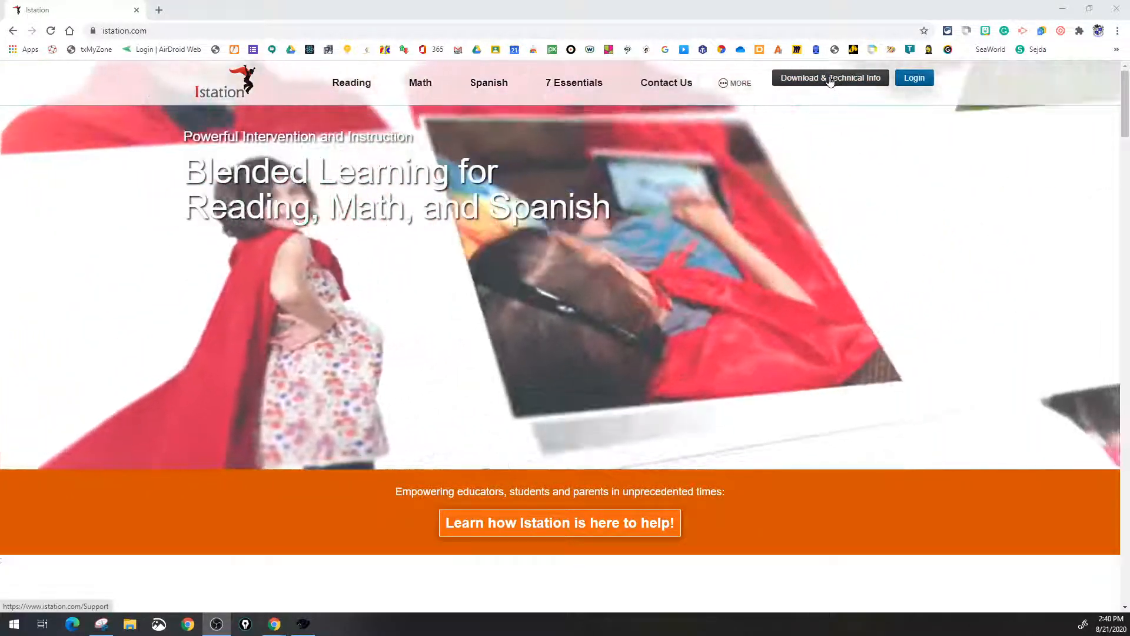
Go to the Download & Technical Info support page from the site header
left_click(831, 77)
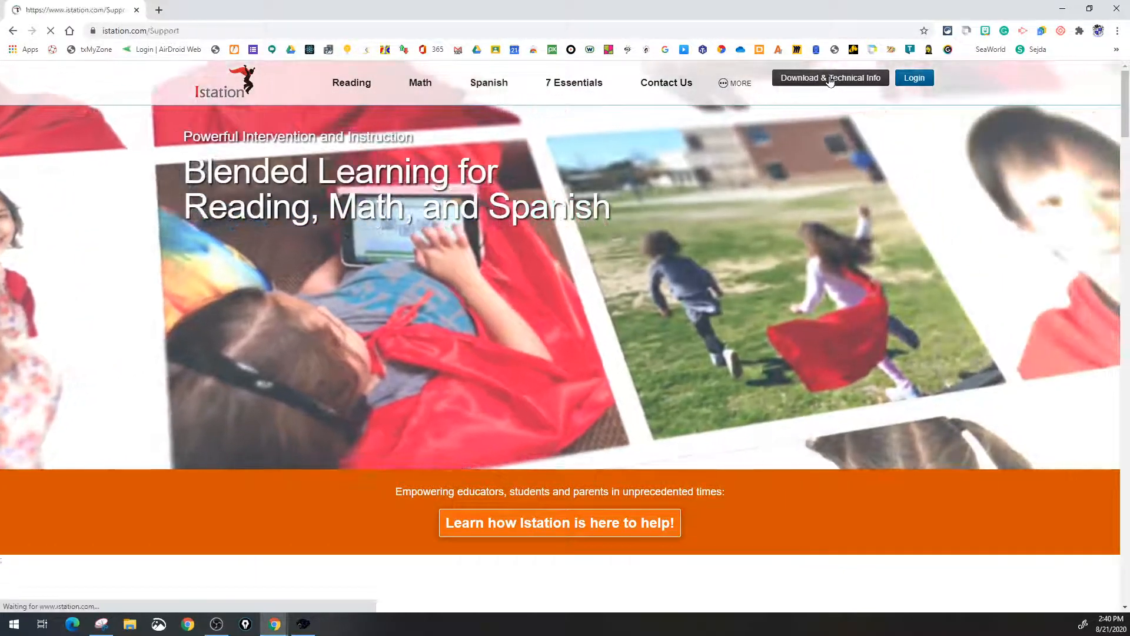
left_click(831, 77)
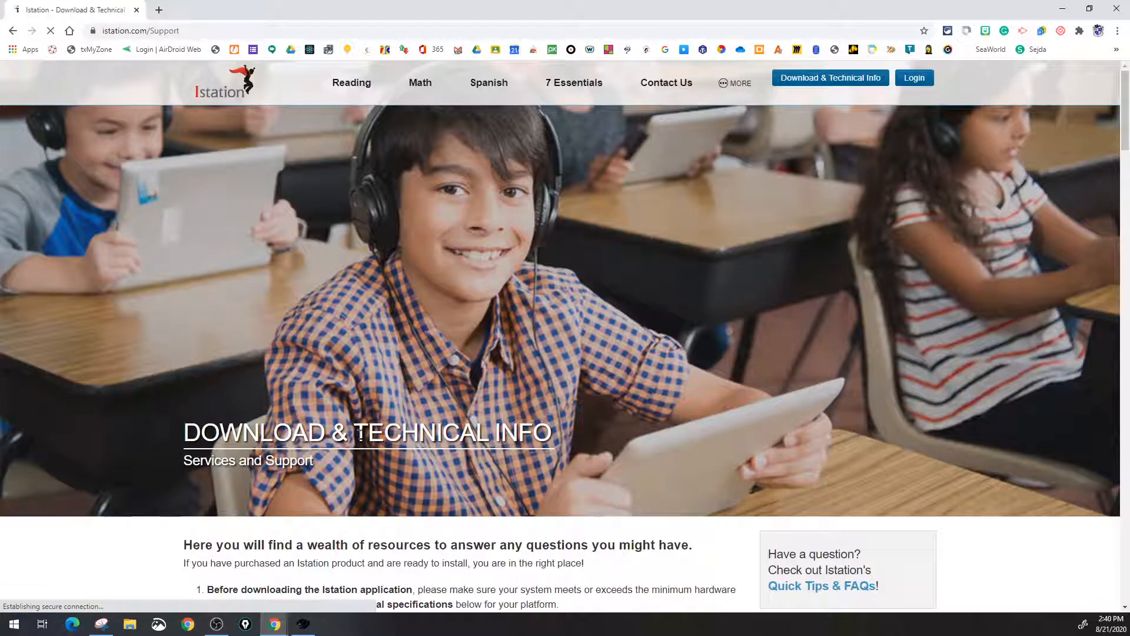
Review the iPad, Android and Chrome Device download options and system requirements
scroll("down", 3)
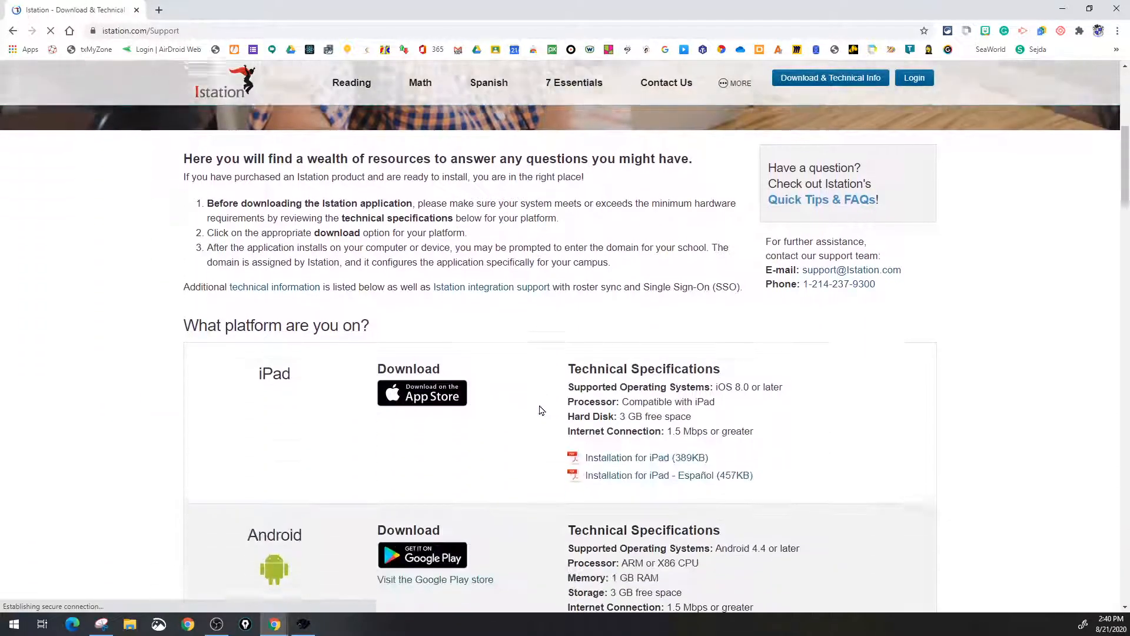
scroll("down", 3)
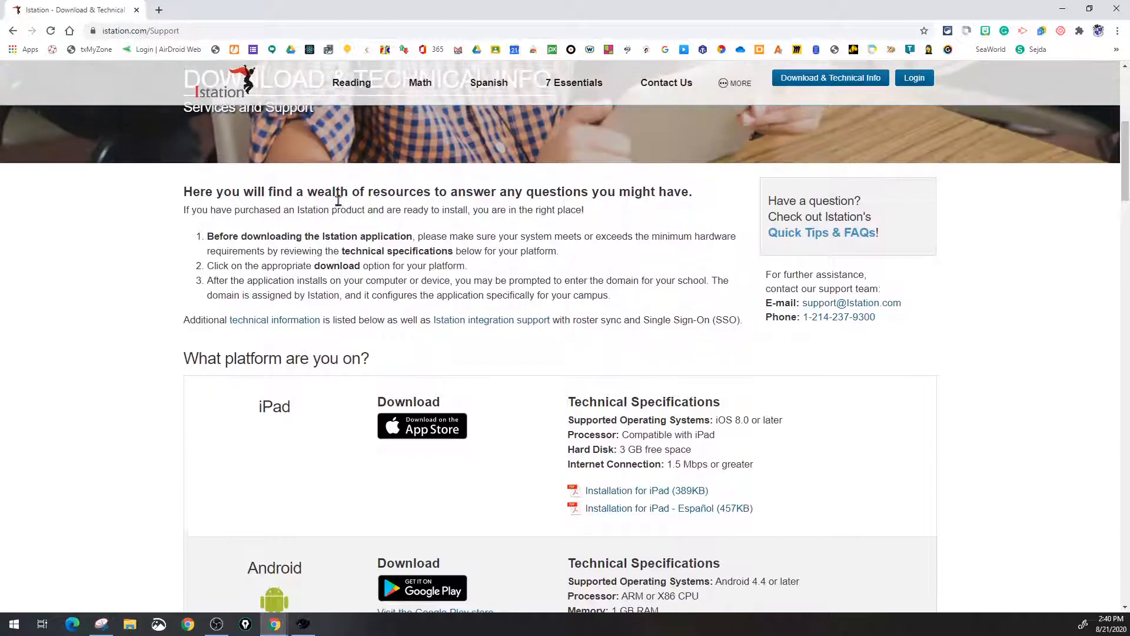
scroll("down", 3)
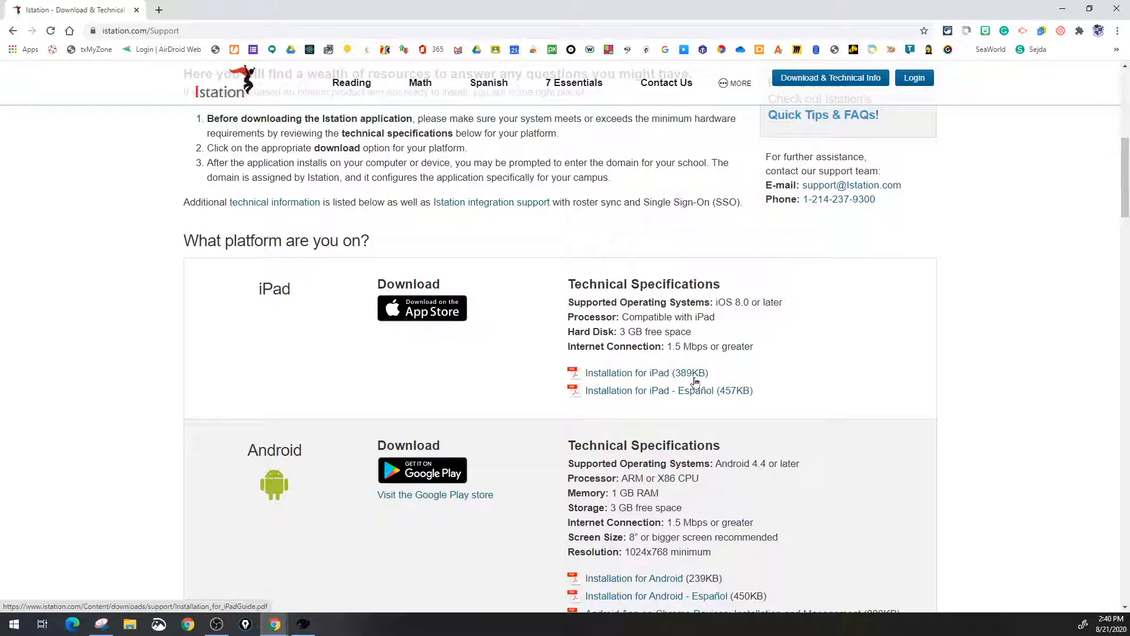
mouse_move(702, 346)
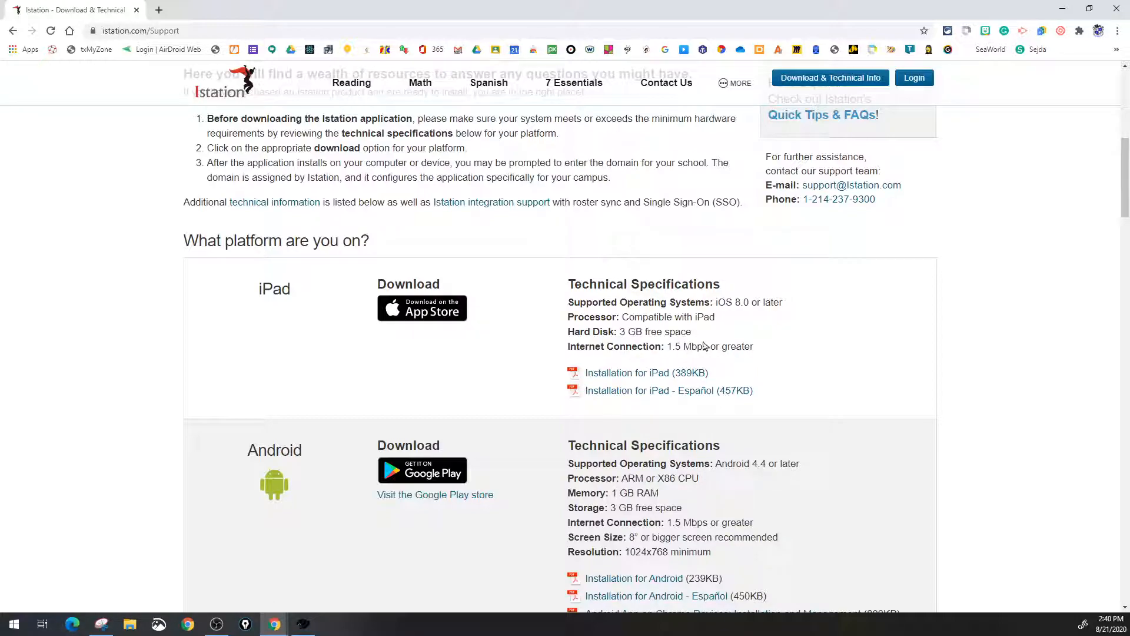
scroll("down", 3)
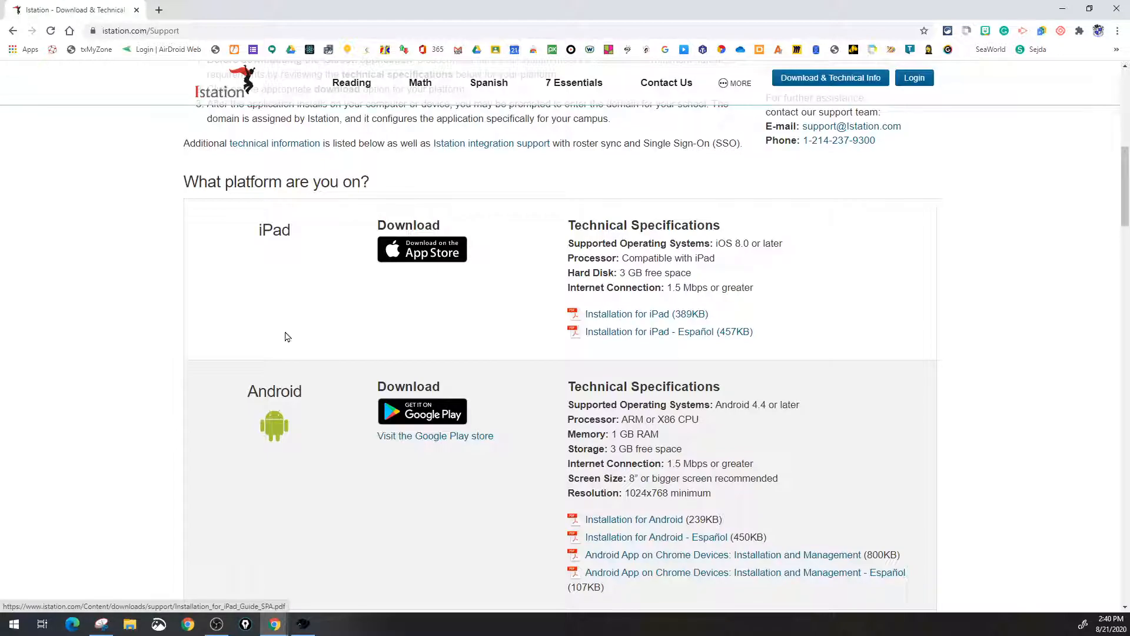
scroll("down", 3)
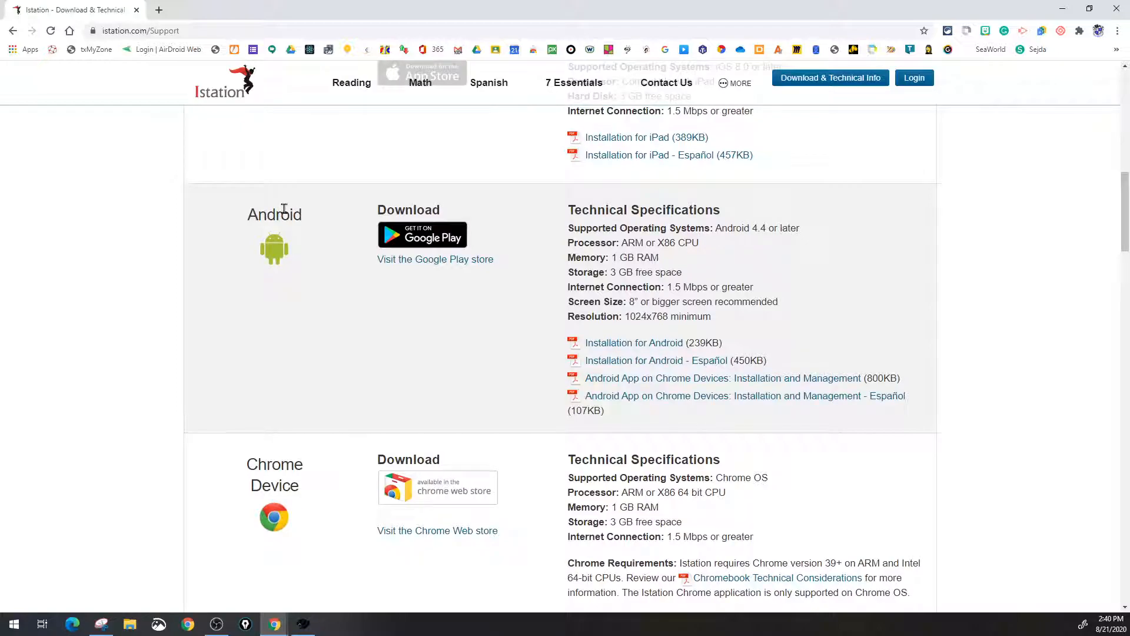
mouse_move(280, 254)
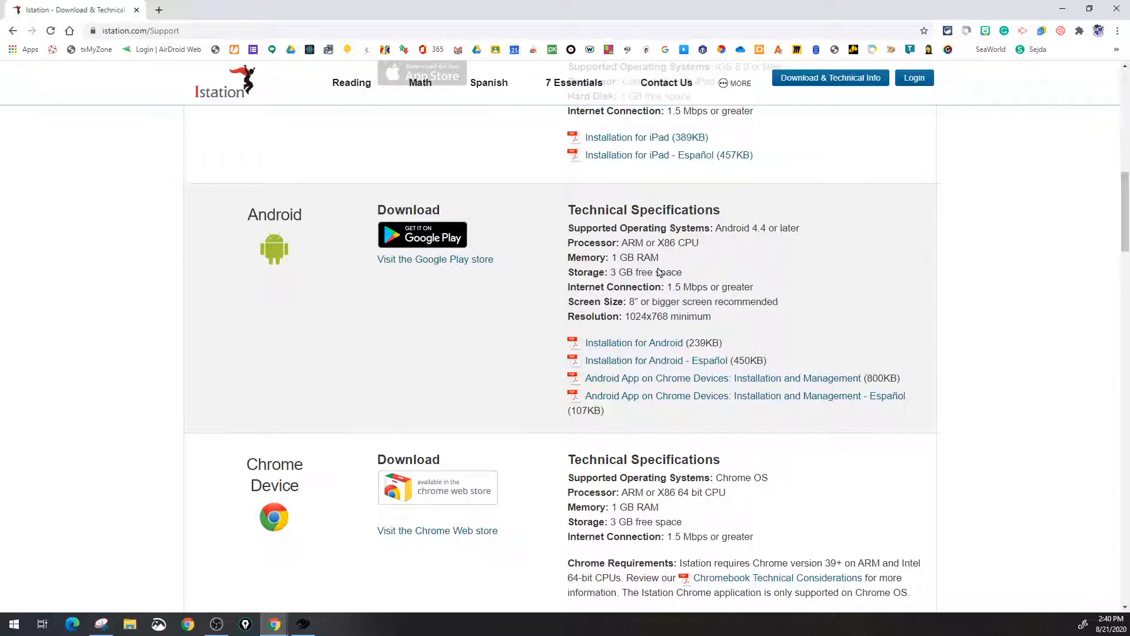
mouse_move(419, 240)
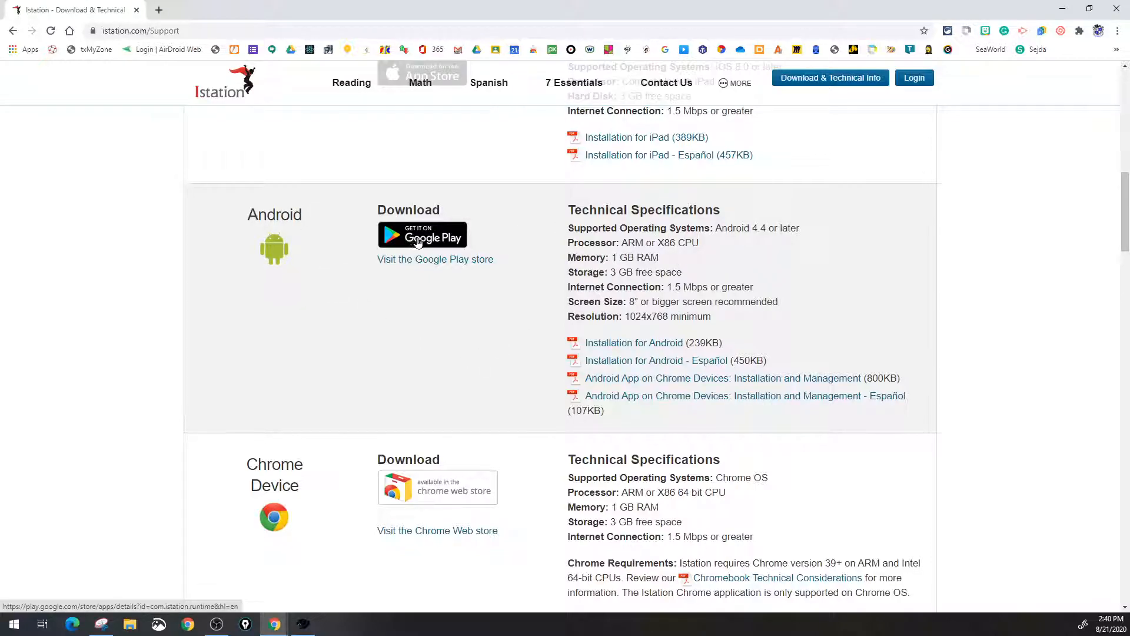
mouse_move(511, 303)
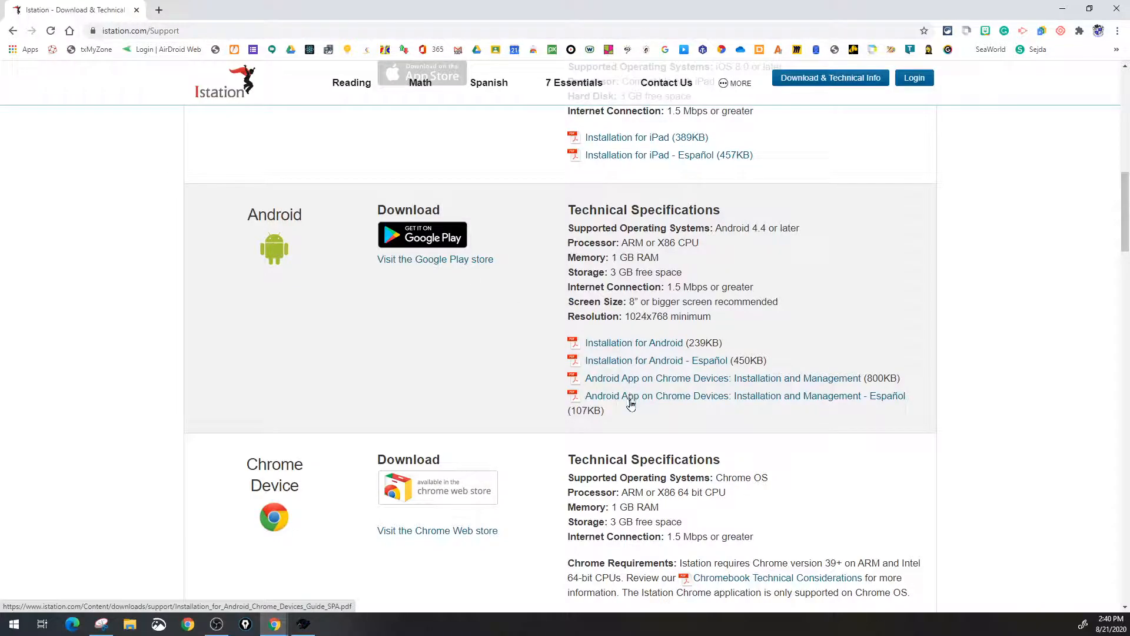
scroll("down", 3)
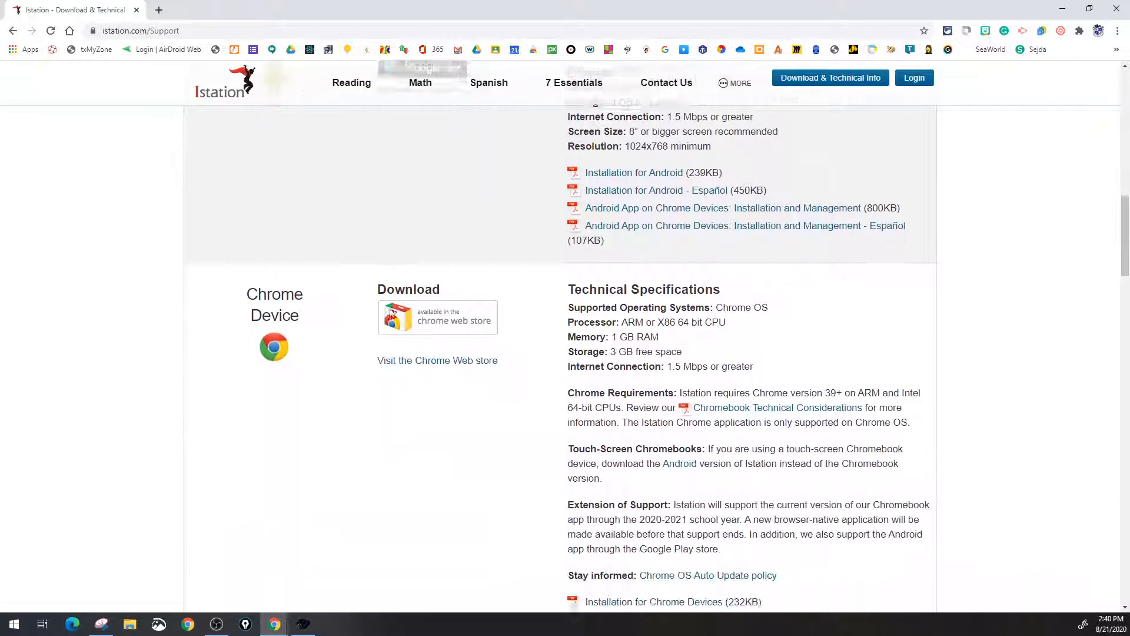
Review the Windows and Mac download options and their technical specifications
scroll("down", 3)
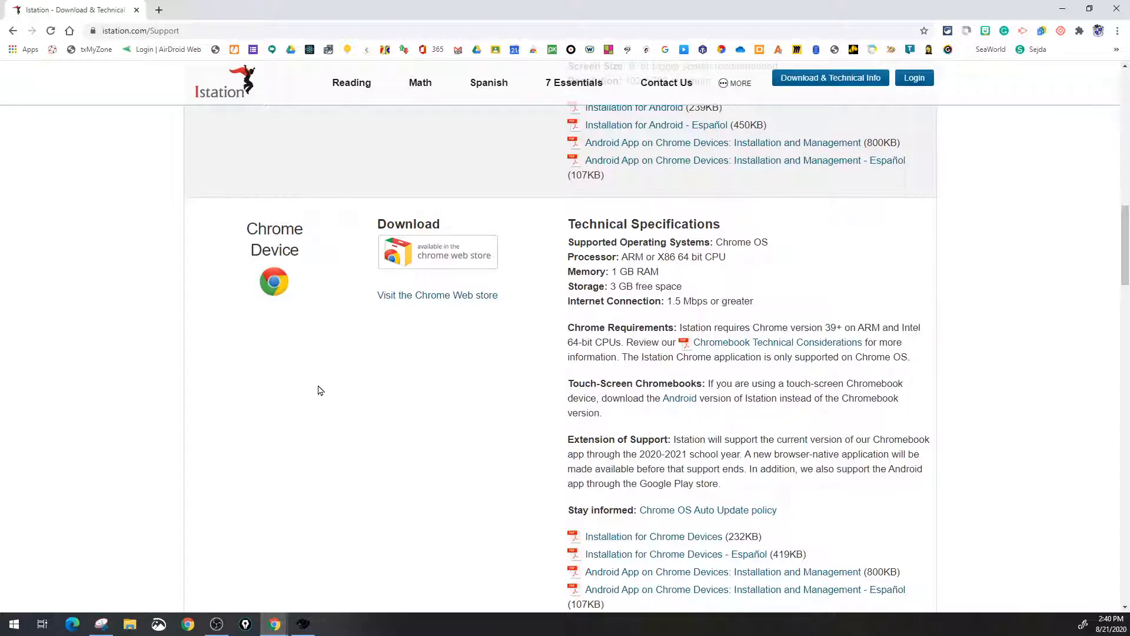
mouse_move(398, 337)
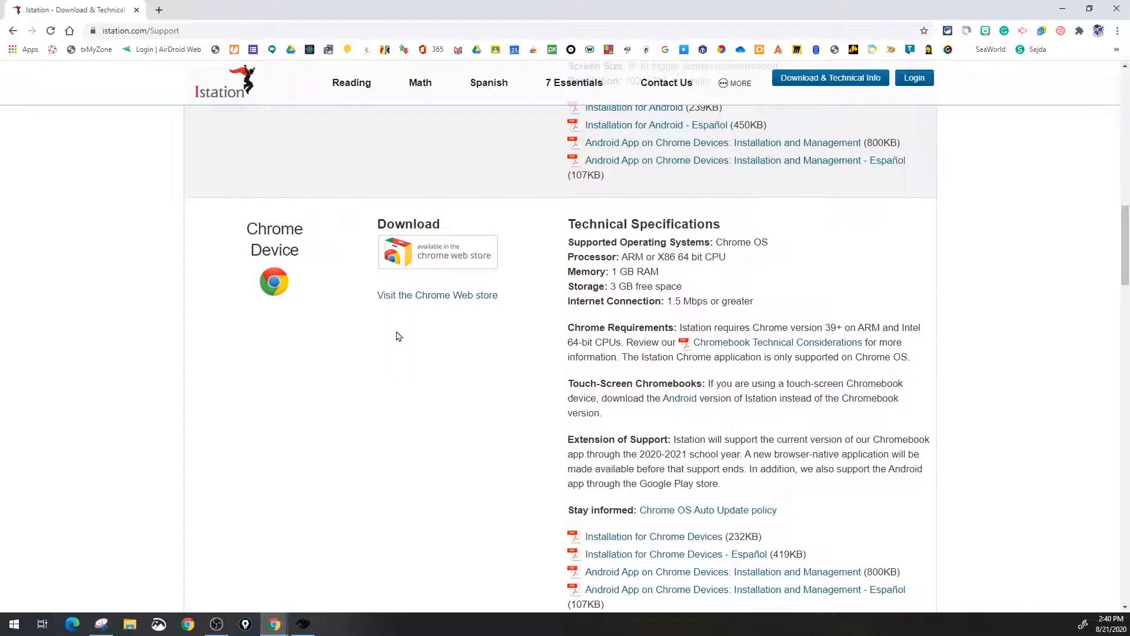
mouse_move(421, 264)
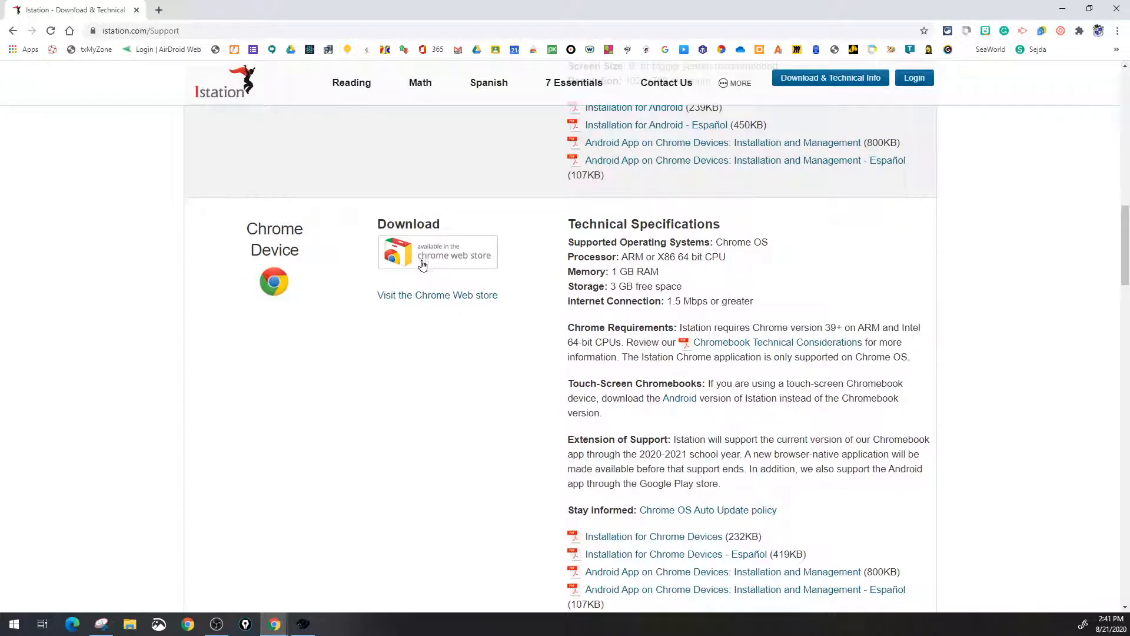
scroll("down", 3)
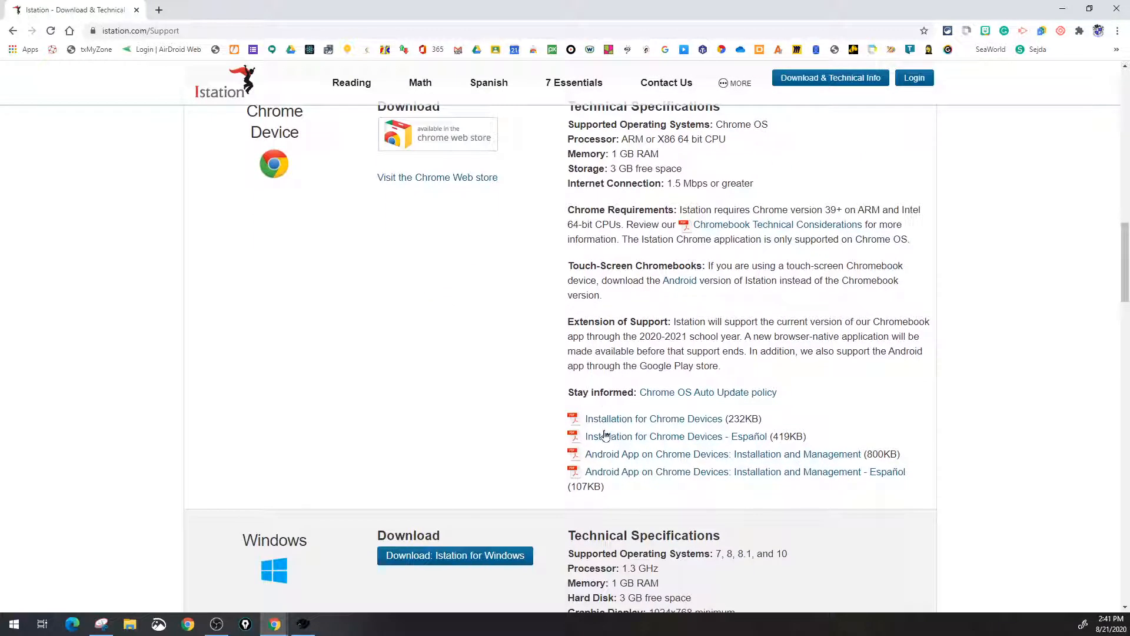
scroll("down", 3)
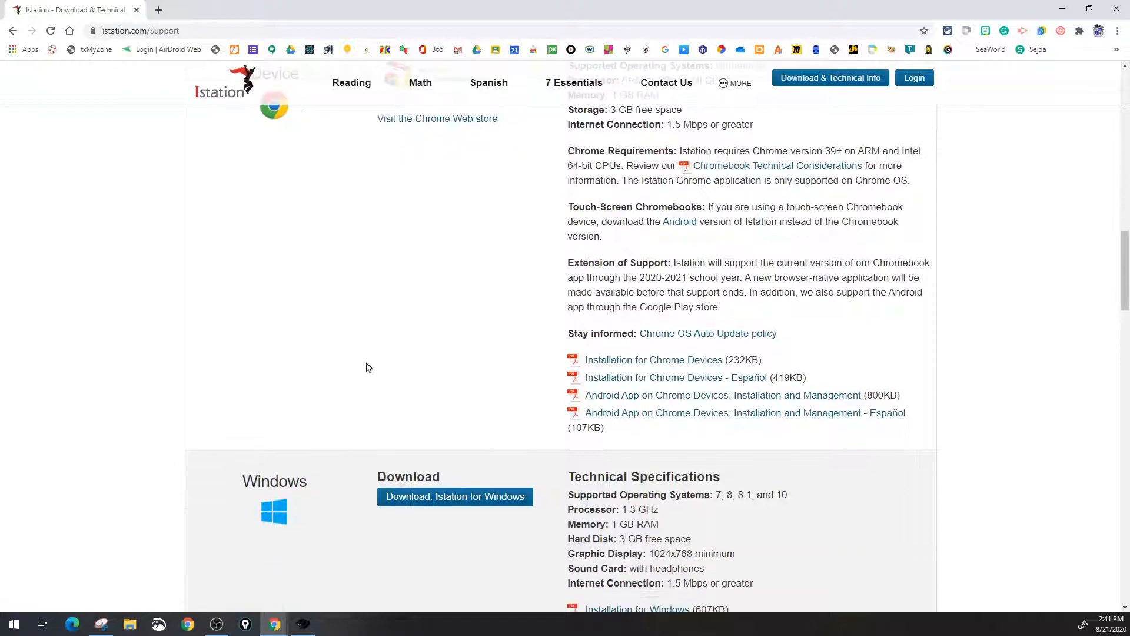
scroll("down", 3)
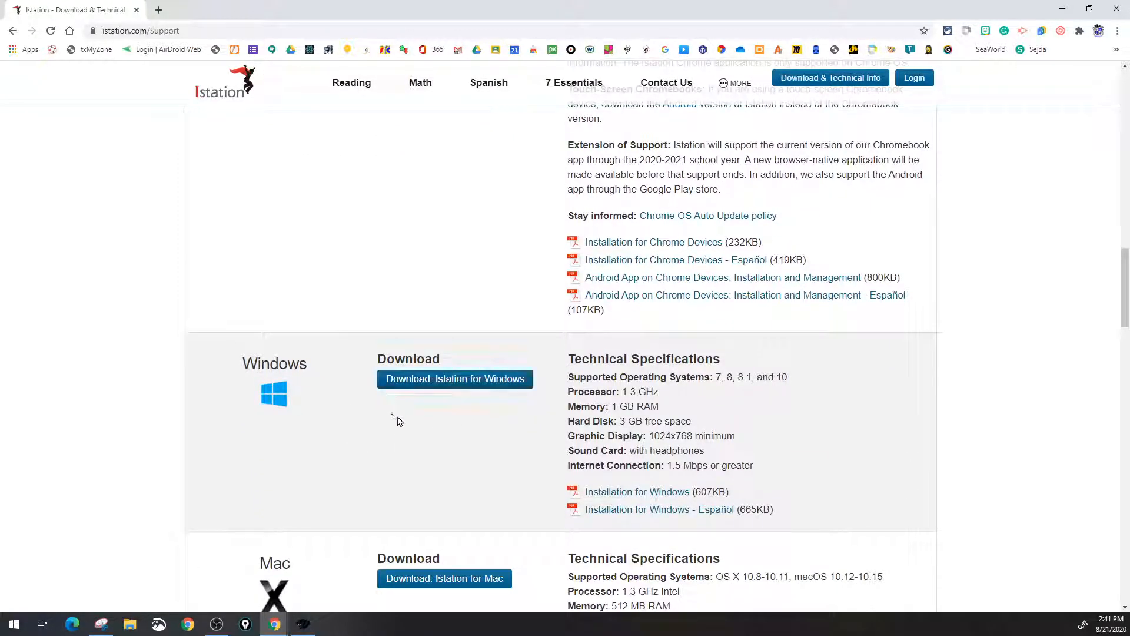
mouse_move(647, 526)
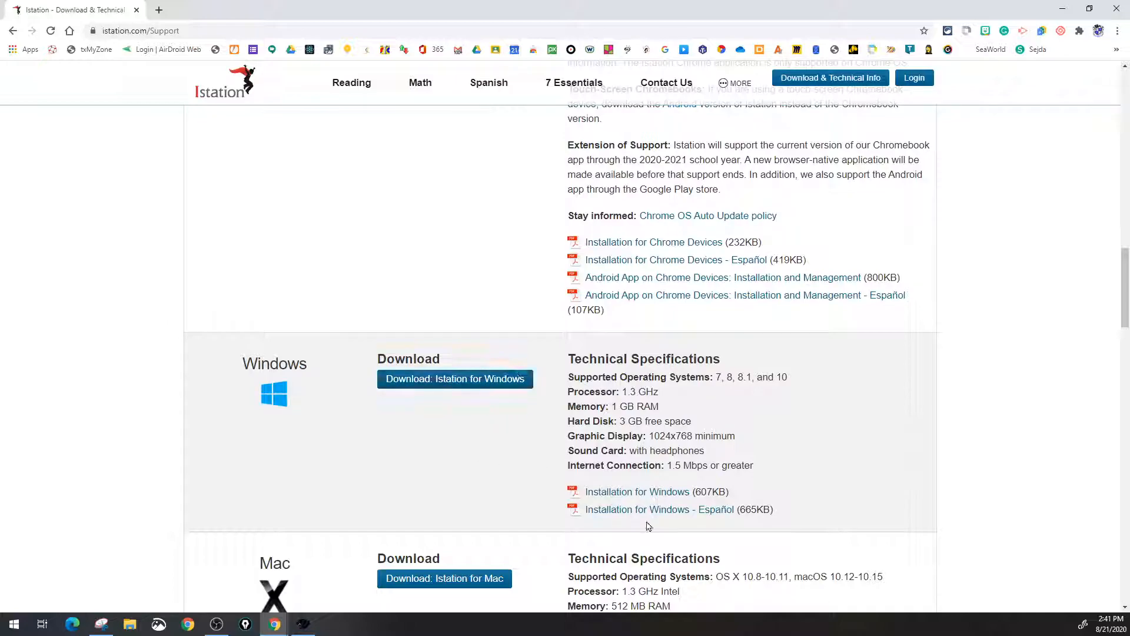
scroll("down", 3)
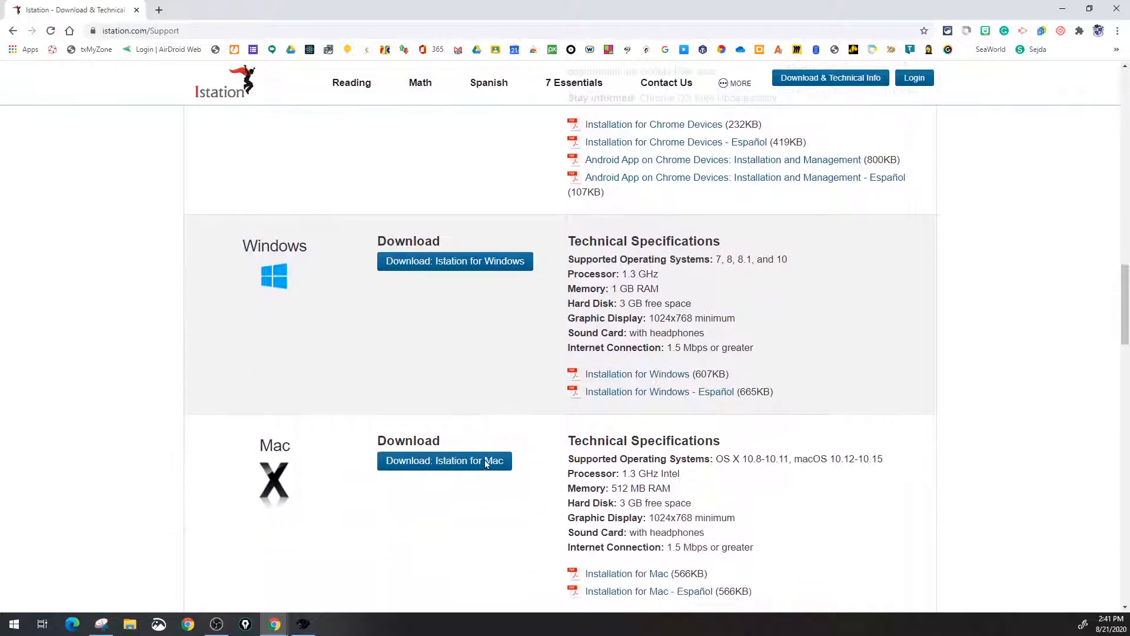
scroll("down", 3)
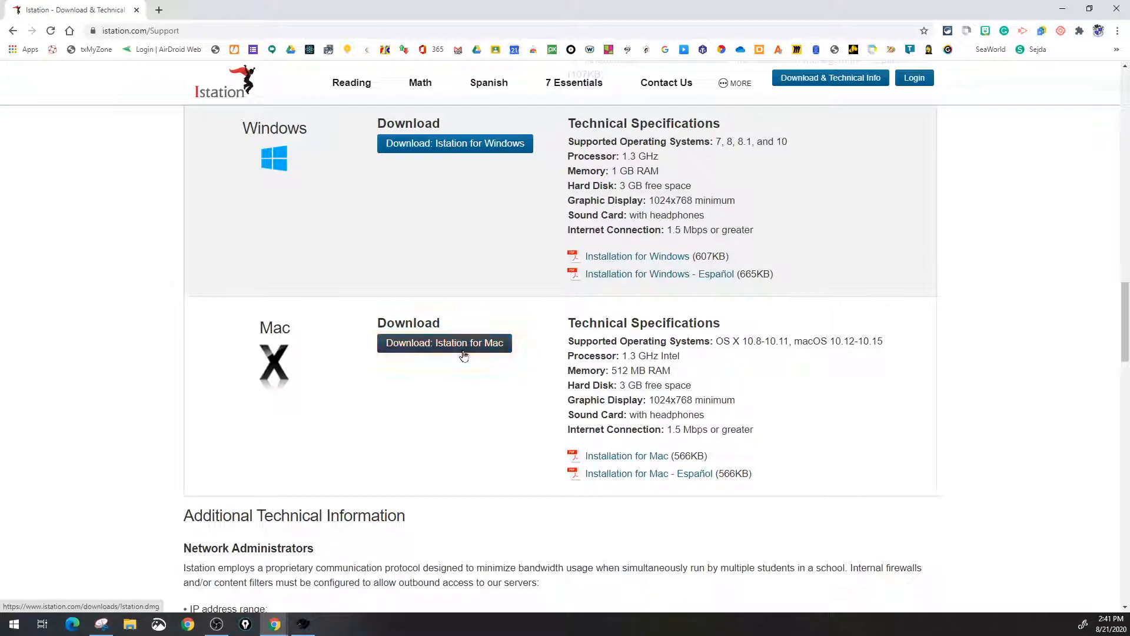
mouse_move(598, 478)
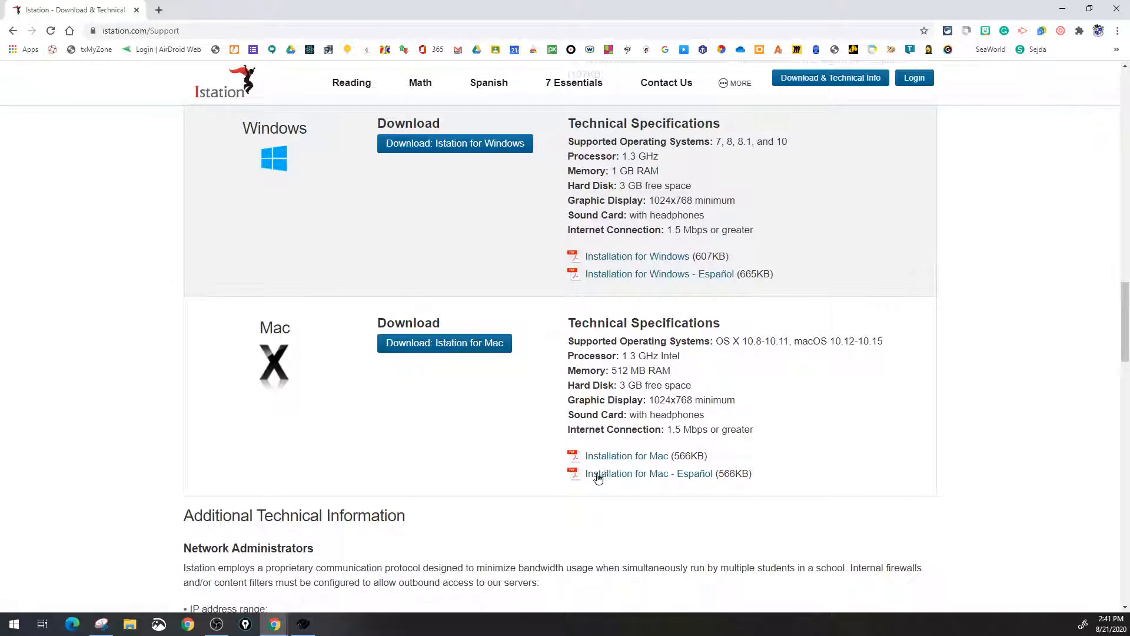
scroll("down", 3)
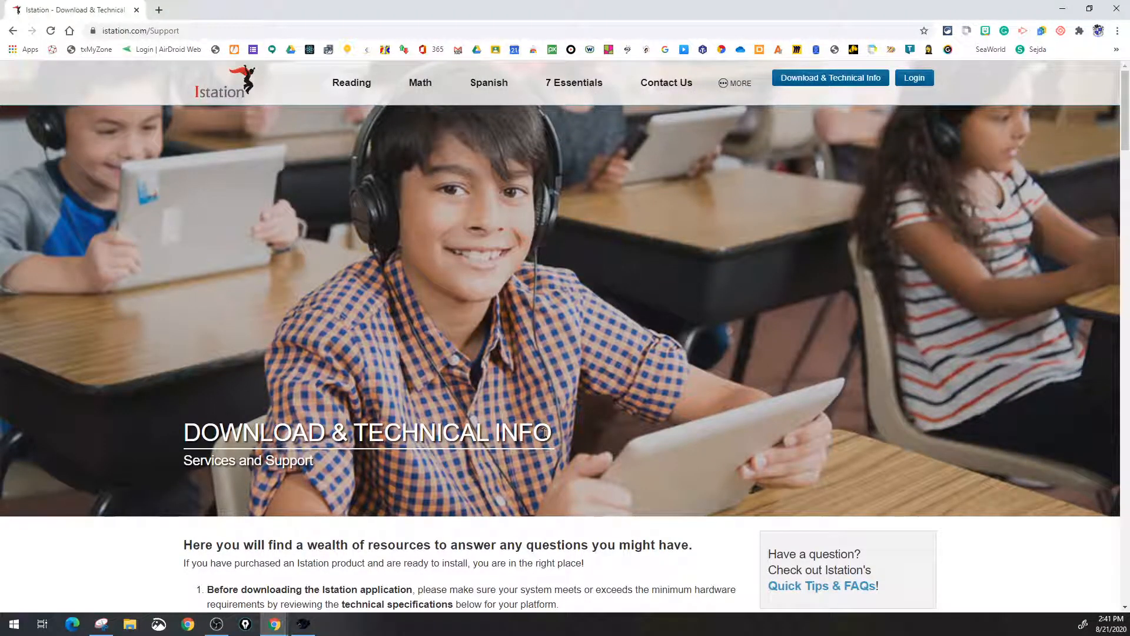
mouse_move(669, 384)
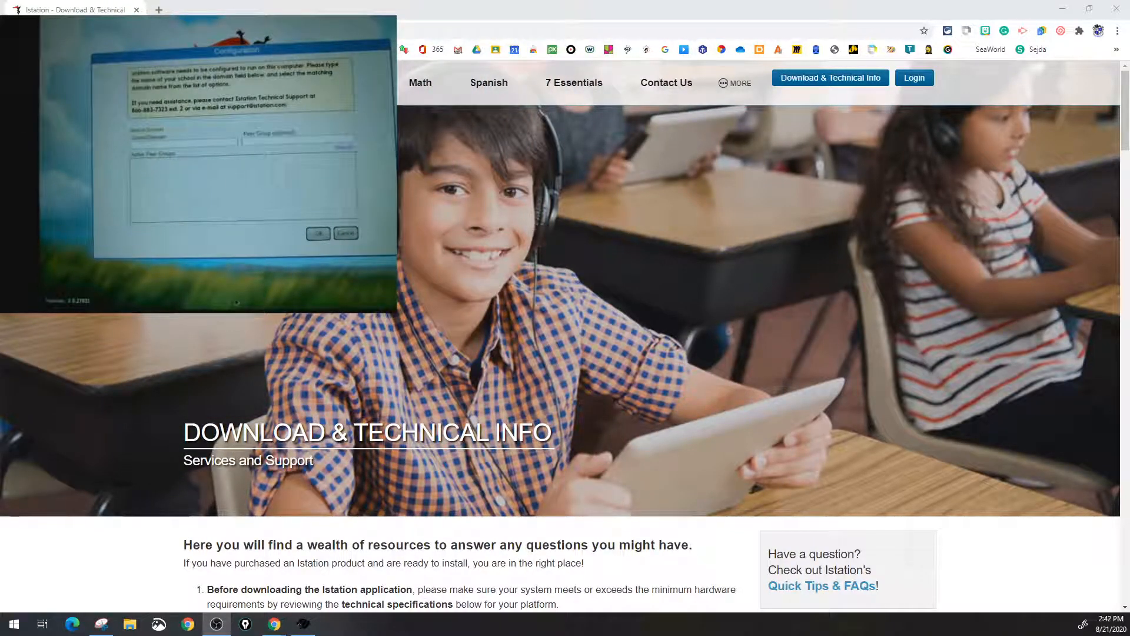
mouse_move(913, 79)
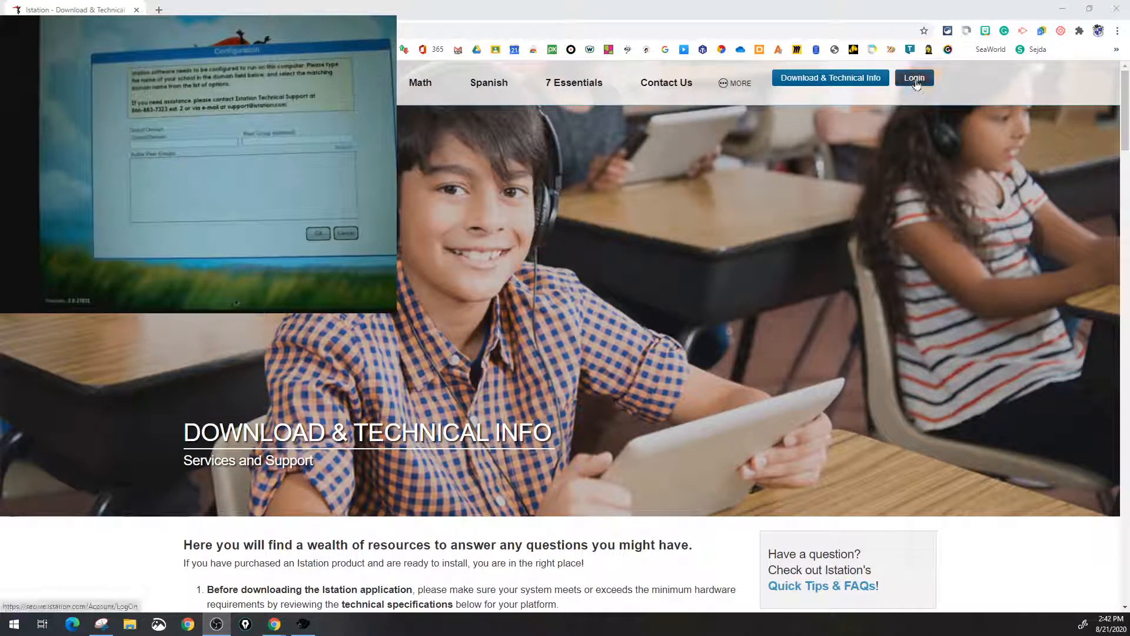
Go to the Log In: Find Your Campus page from the site header
left_click(913, 78)
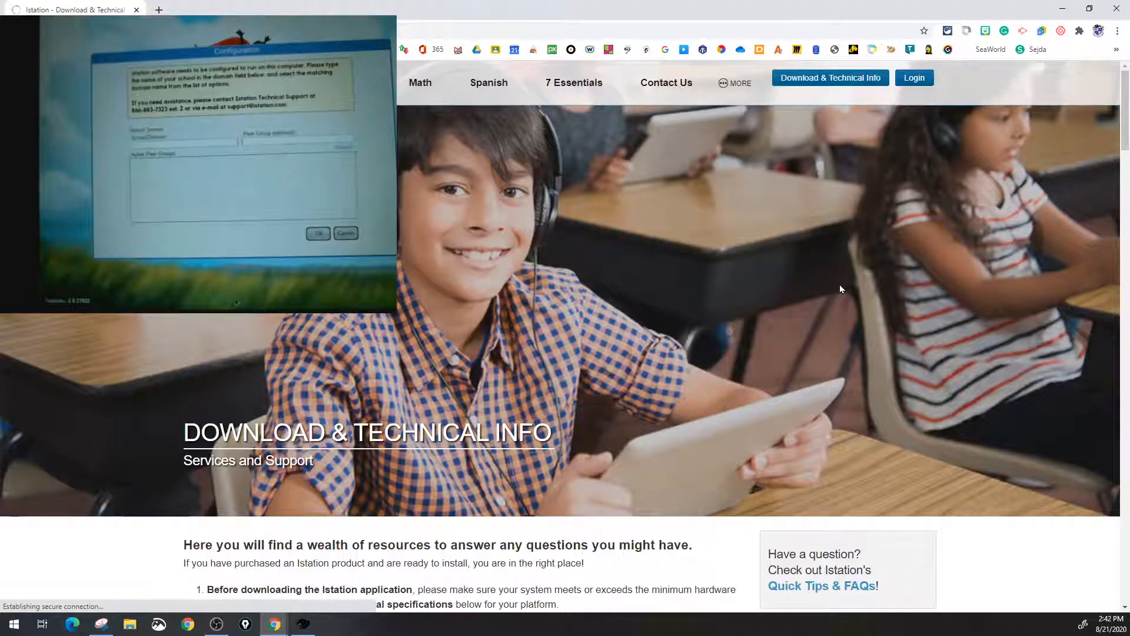
left_click(914, 78)
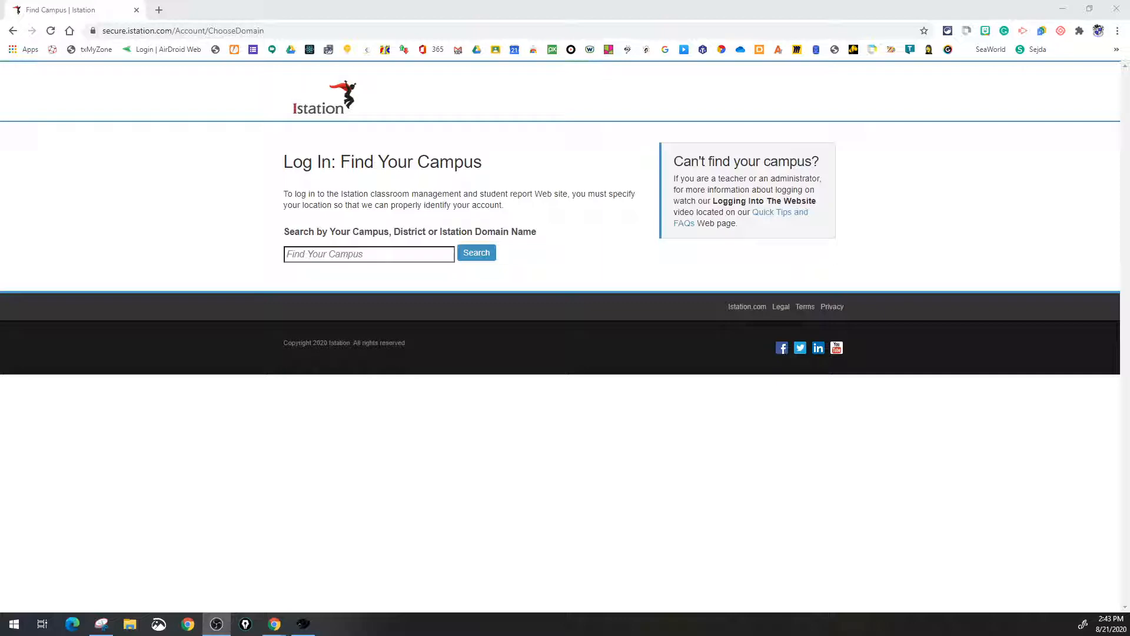
mouse_move(461, 342)
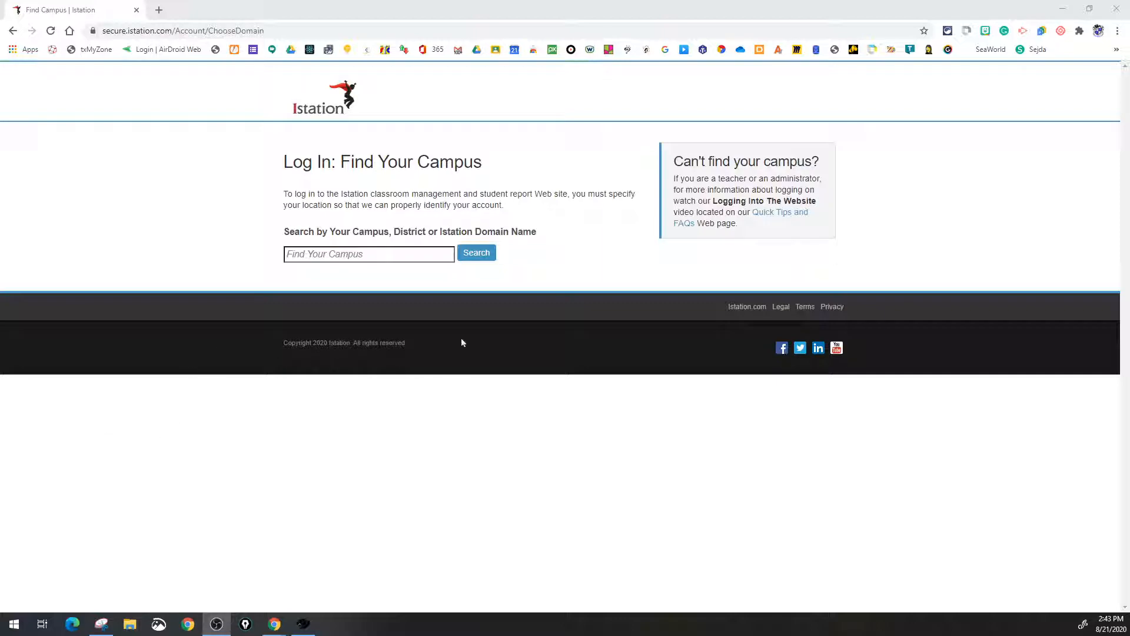
mouse_move(355, 312)
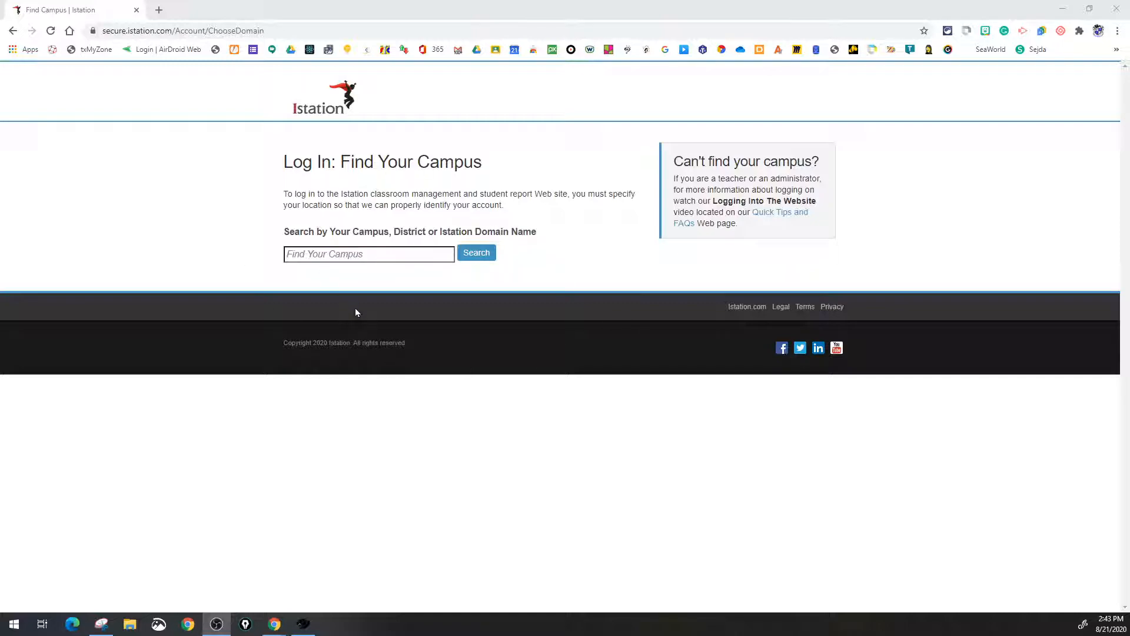
Search the campus finder for 'Alamo' and browse the matching districts and schools
left_click(367, 254)
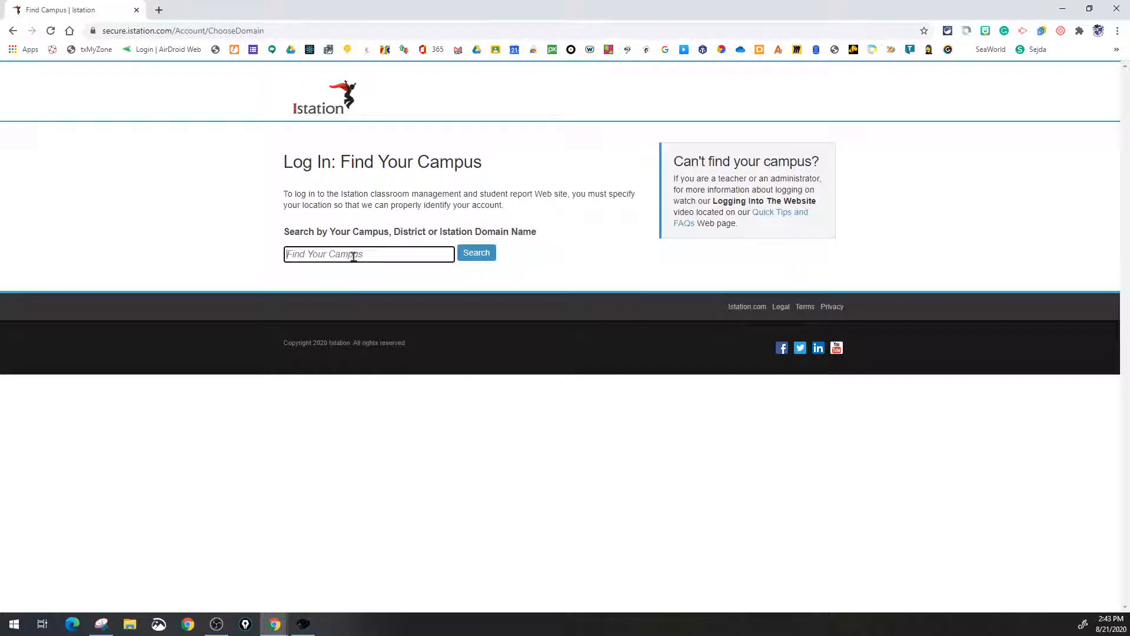
type("Alamo")
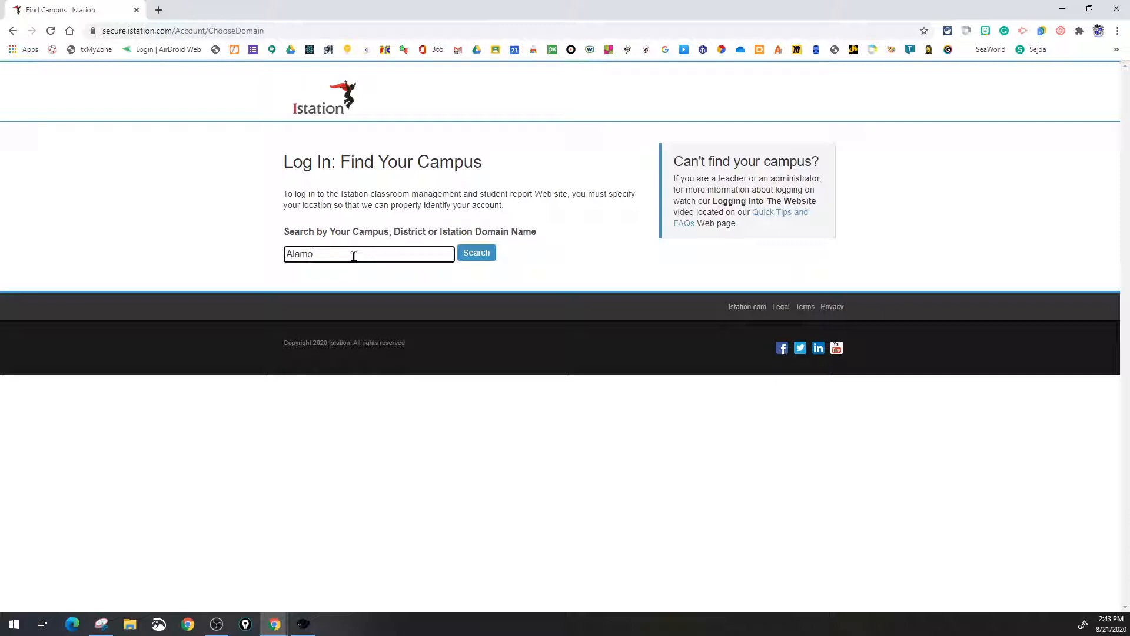
left_click(353, 255)
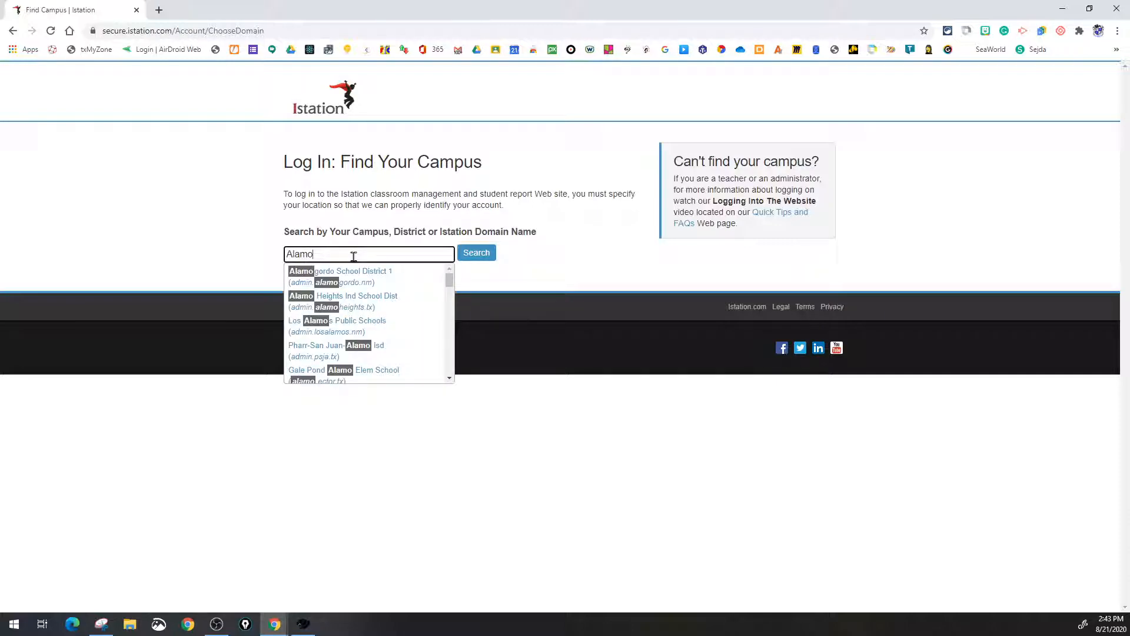
scroll("down", 3)
type(" sc")
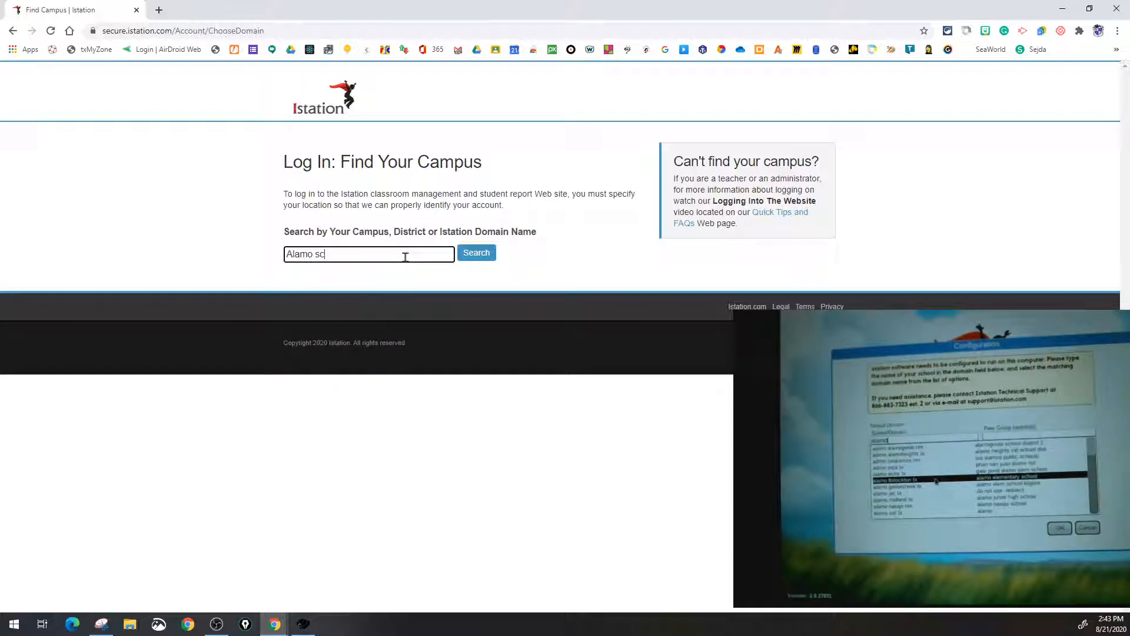
Search 'Alamo' and choose Alamo Elementary School (alamo.ftstockton.tx) to load its login page
type("Alamo")
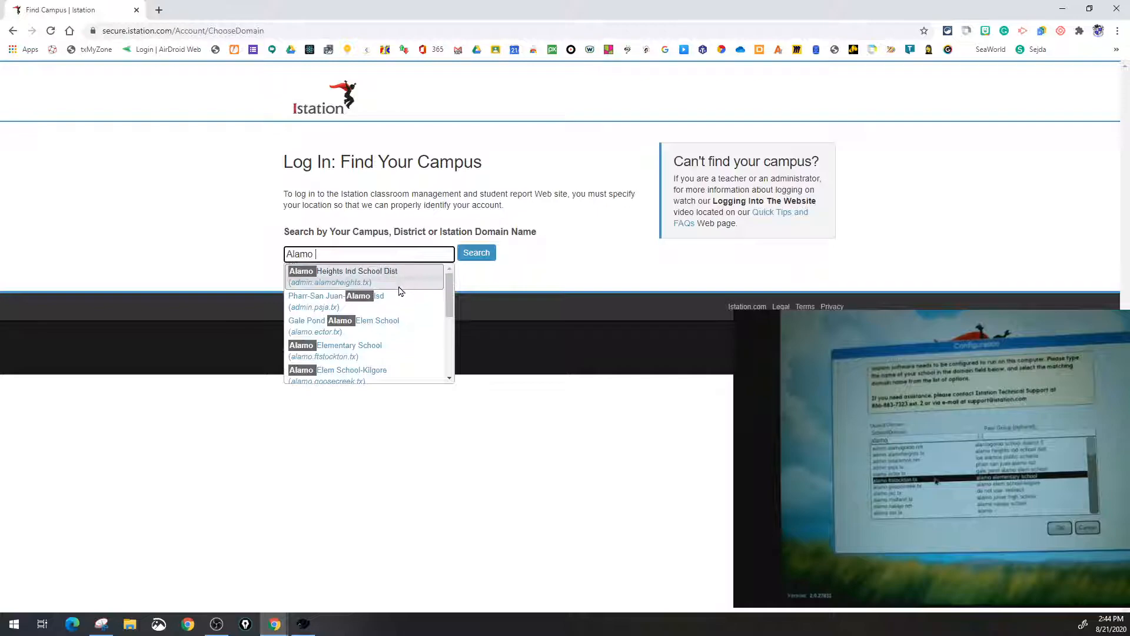
mouse_move(338, 318)
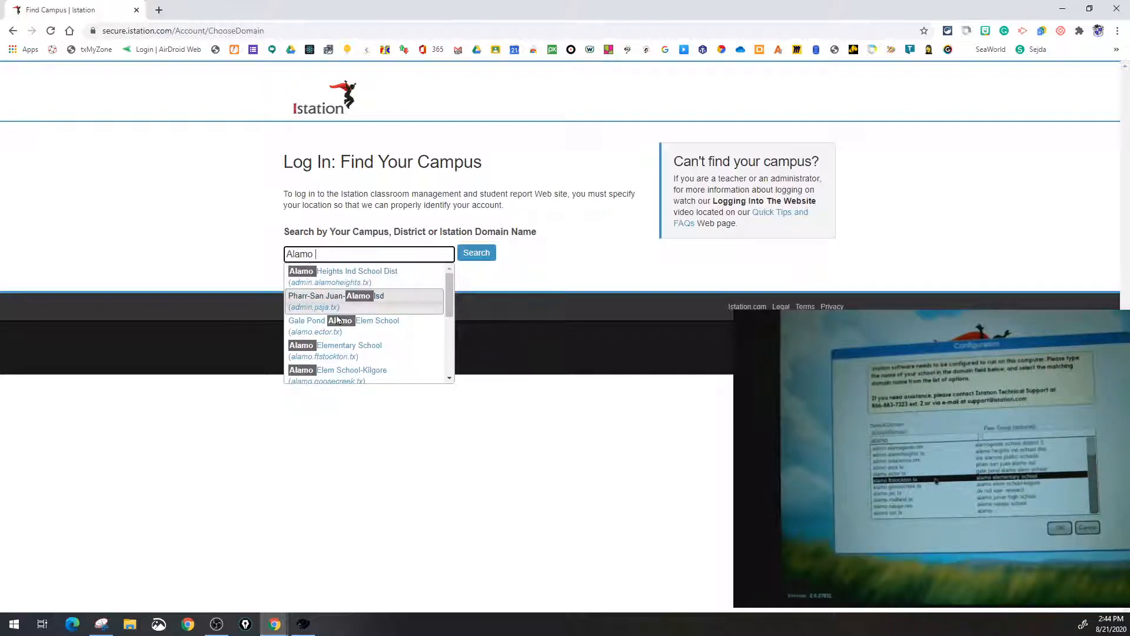
mouse_move(374, 356)
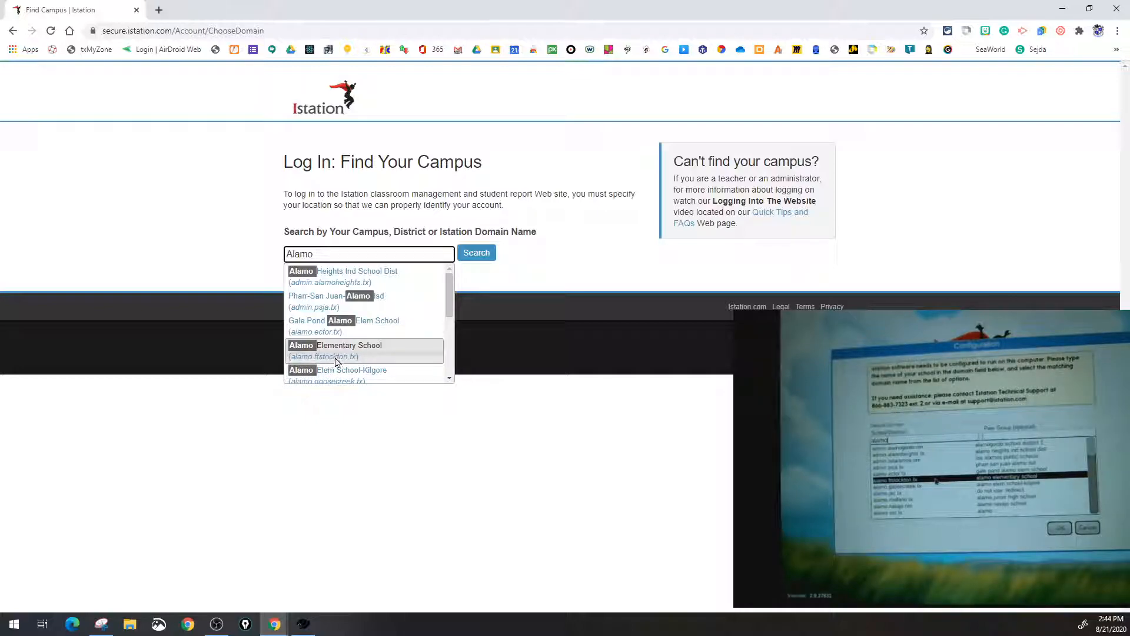
left_click(340, 351)
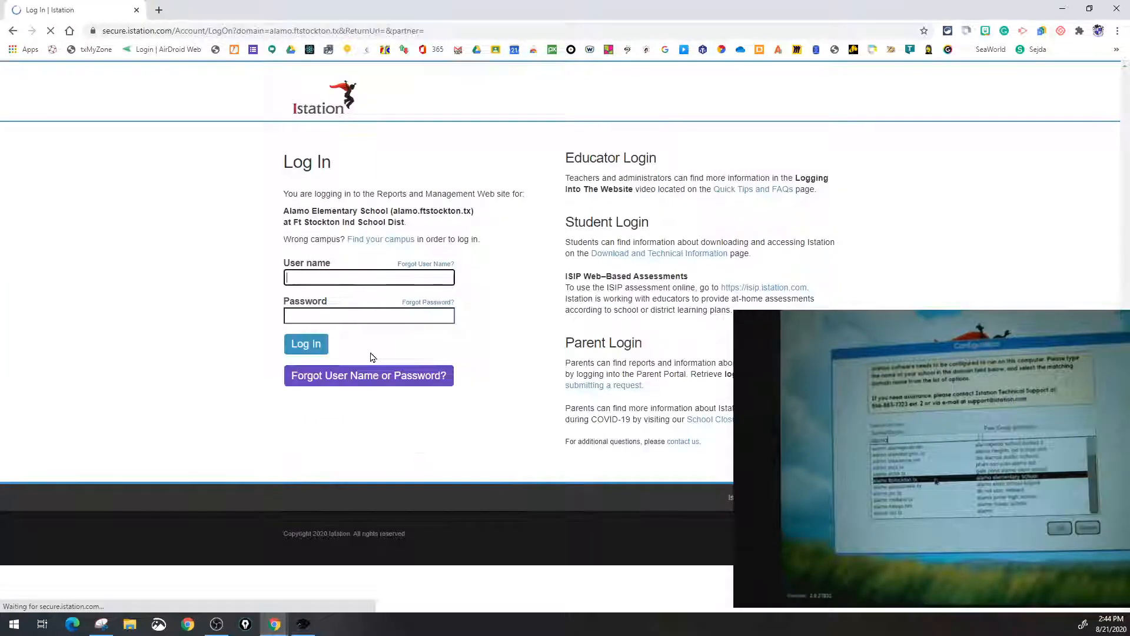